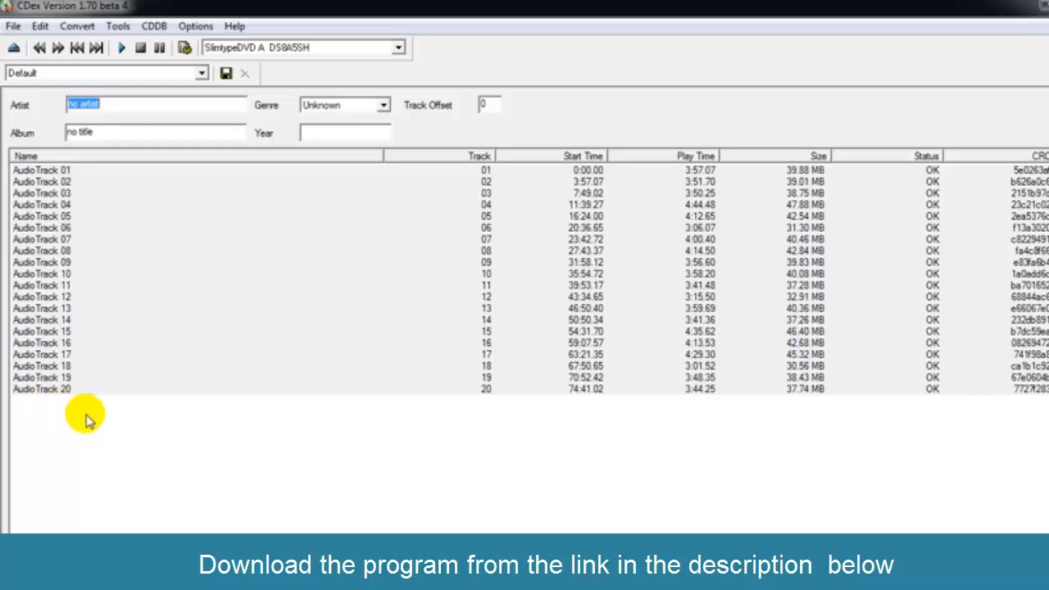
- Open CDex Options > Settings on the Encoders page showing the LAME MP3 encoder
{"action": "left_click", "coordinate": [194, 24]}
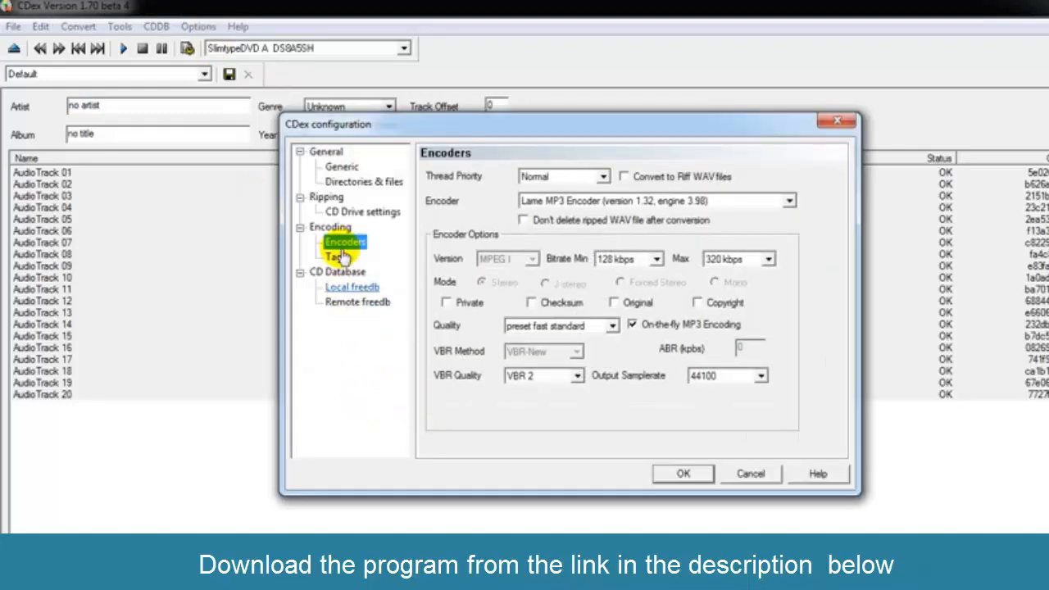
- Check the CD Drive page, then return to Directories & files showing output to D:\testmusic\
{"action": "left_click", "coordinate": [361, 182]}
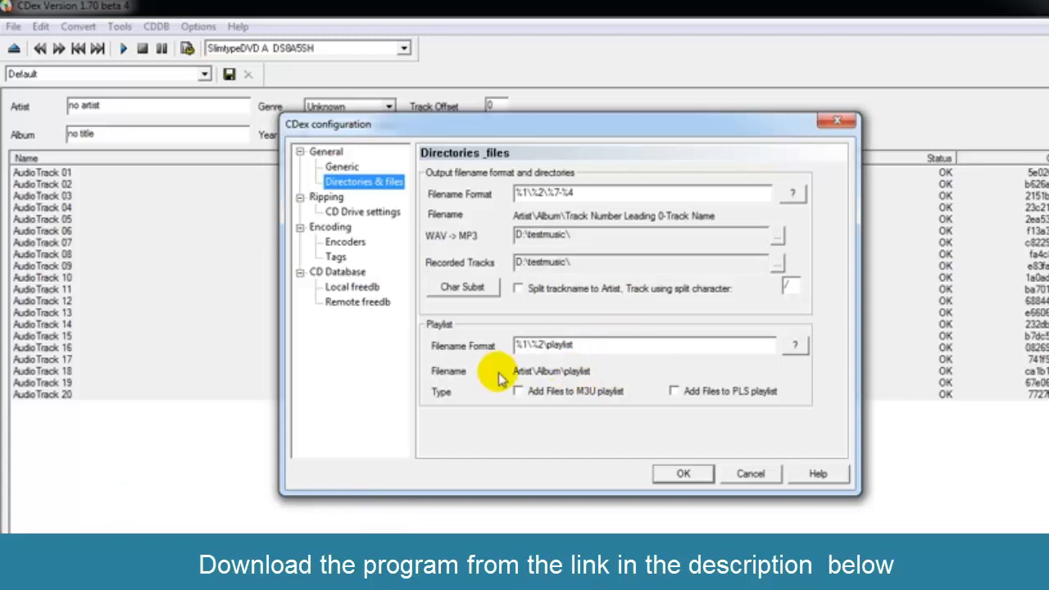
{"action": "mouse_move", "coordinate": [371, 232]}
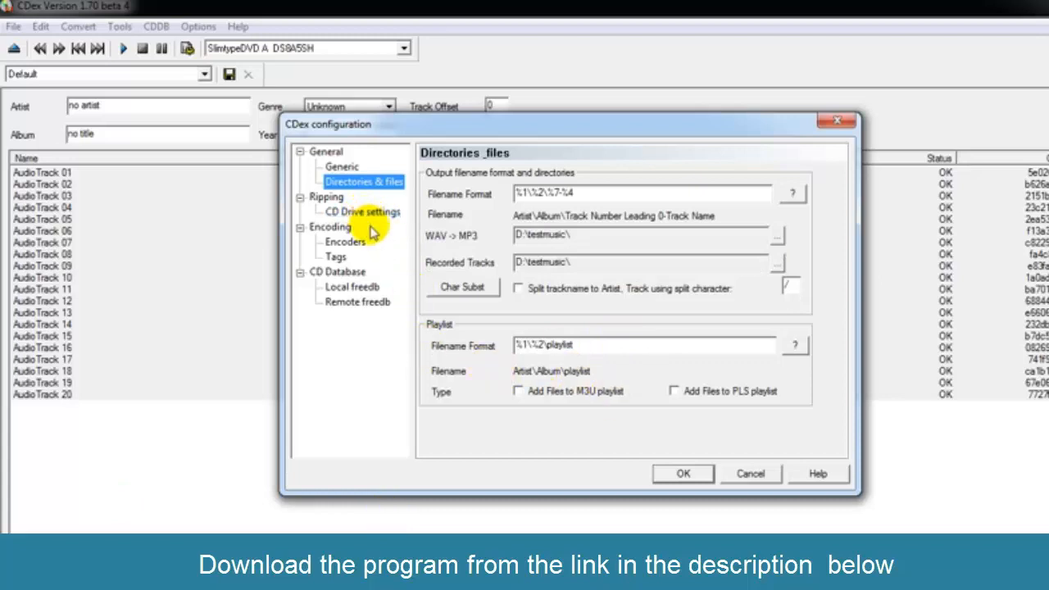
{"action": "left_click", "coordinate": [361, 211]}
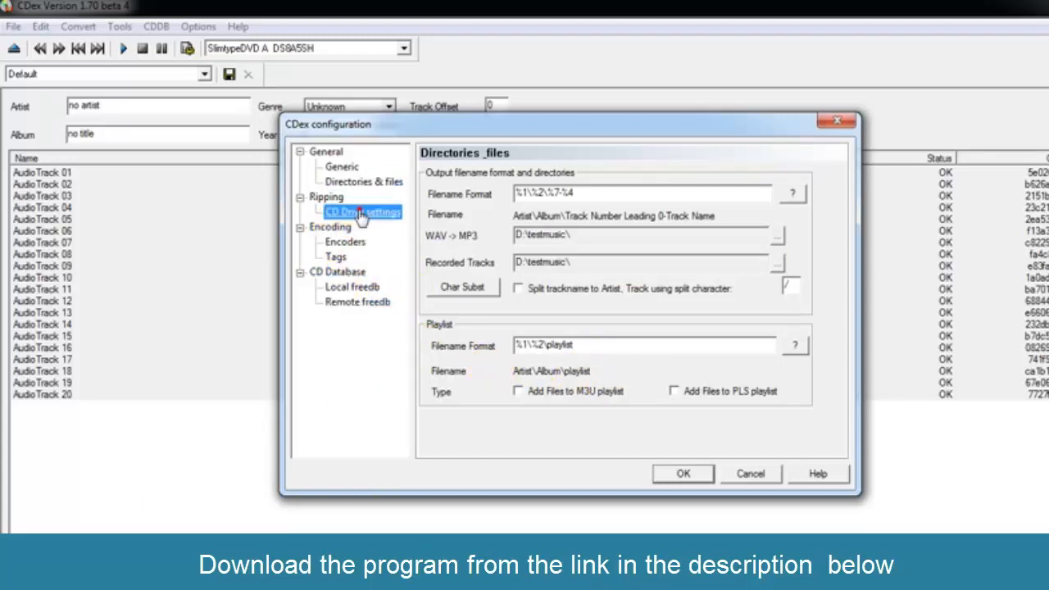
{"action": "left_click", "coordinate": [364, 211]}
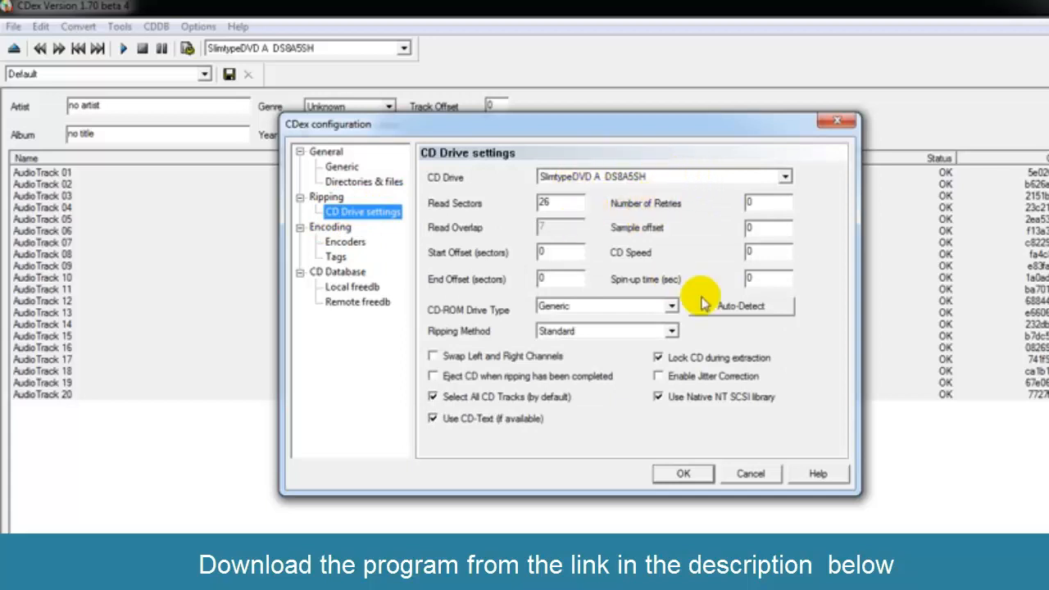
{"action": "mouse_move", "coordinate": [369, 235]}
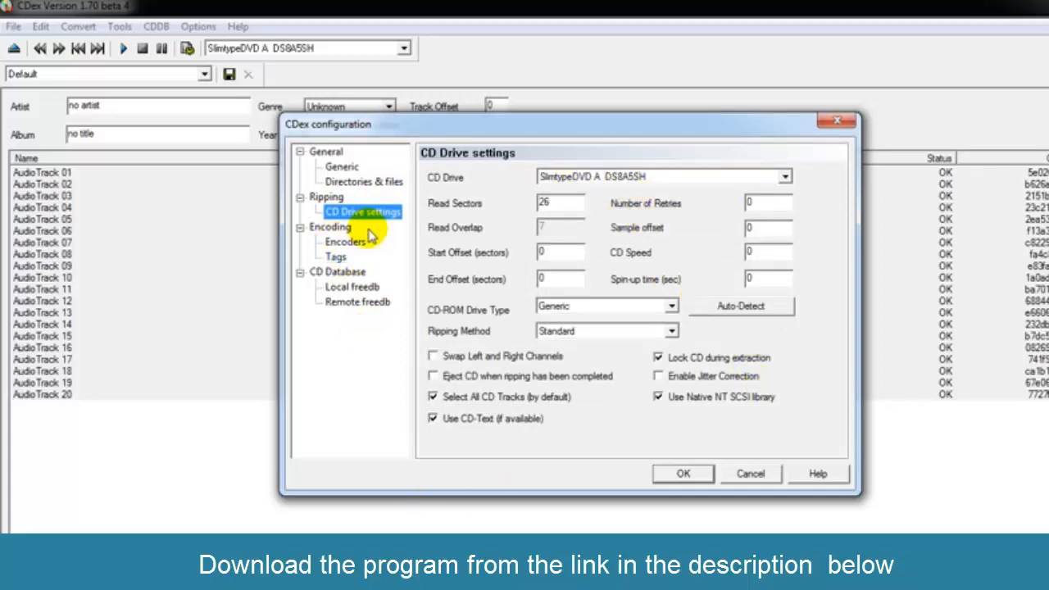
{"action": "left_click", "coordinate": [360, 181]}
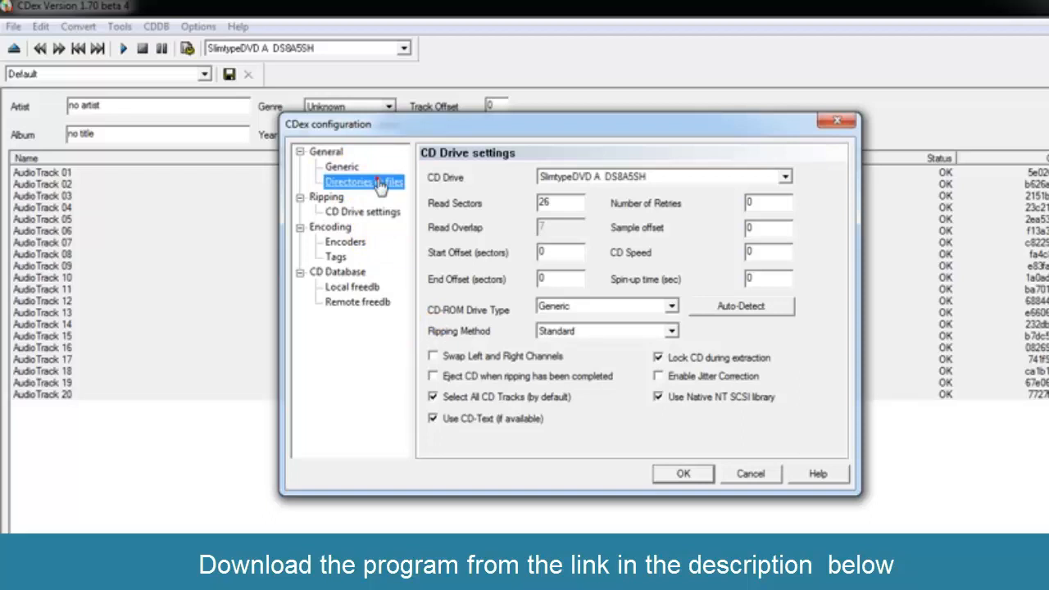
{"action": "left_click", "coordinate": [361, 181]}
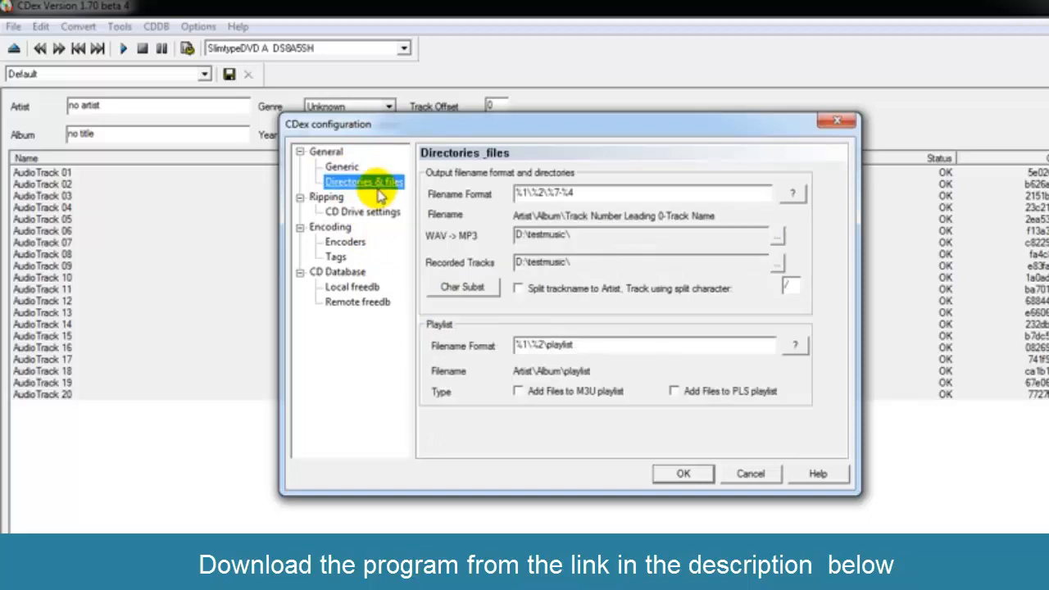
{"action": "left_click", "coordinate": [683, 474]}
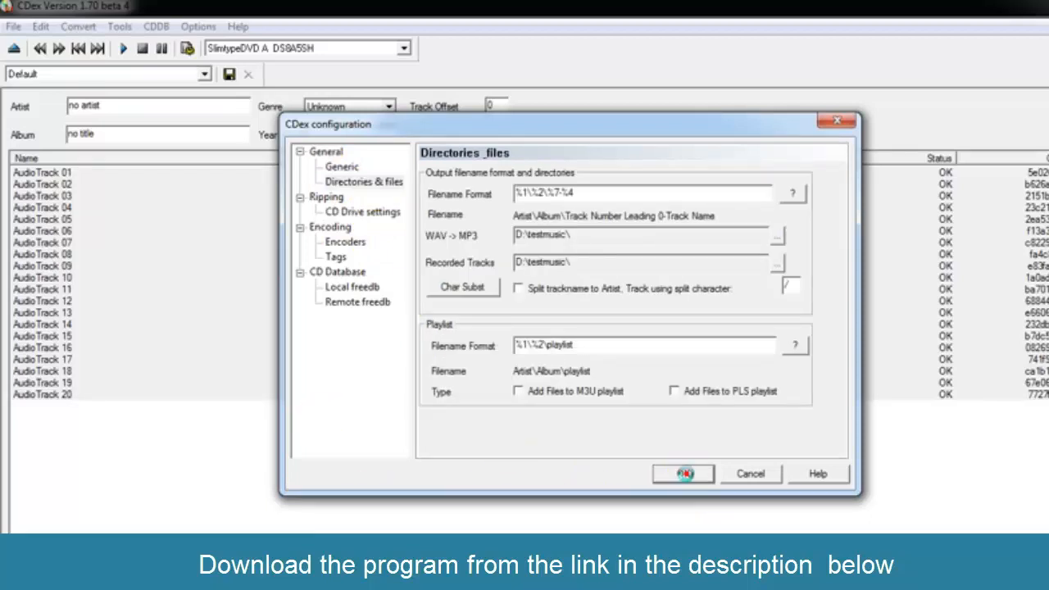
- Close the configuration with OK, then open and dismiss the Convert menu
{"action": "left_click", "coordinate": [686, 474]}
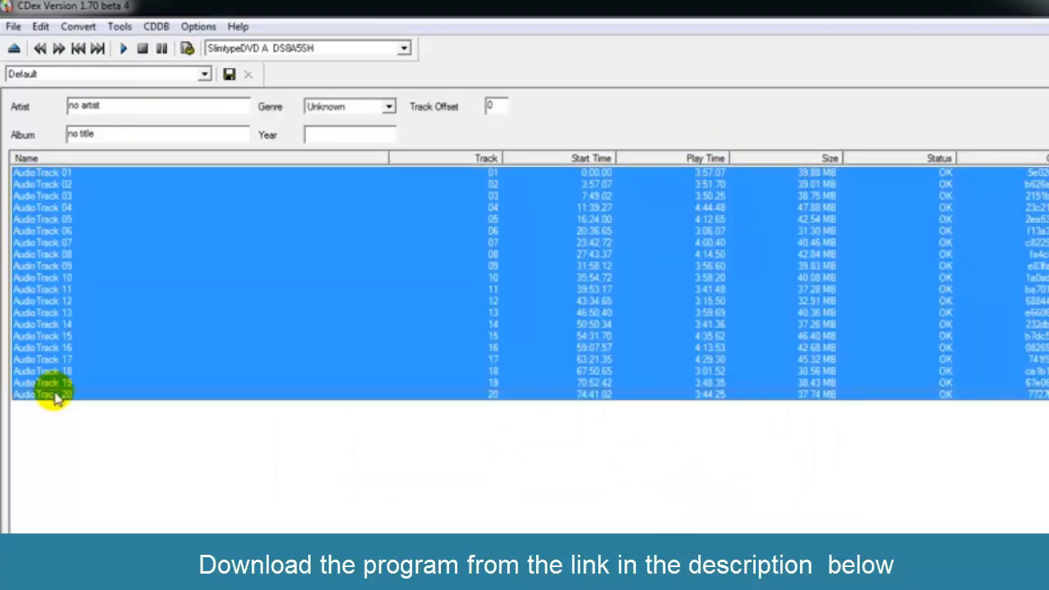
{"action": "left_click", "coordinate": [73, 26]}
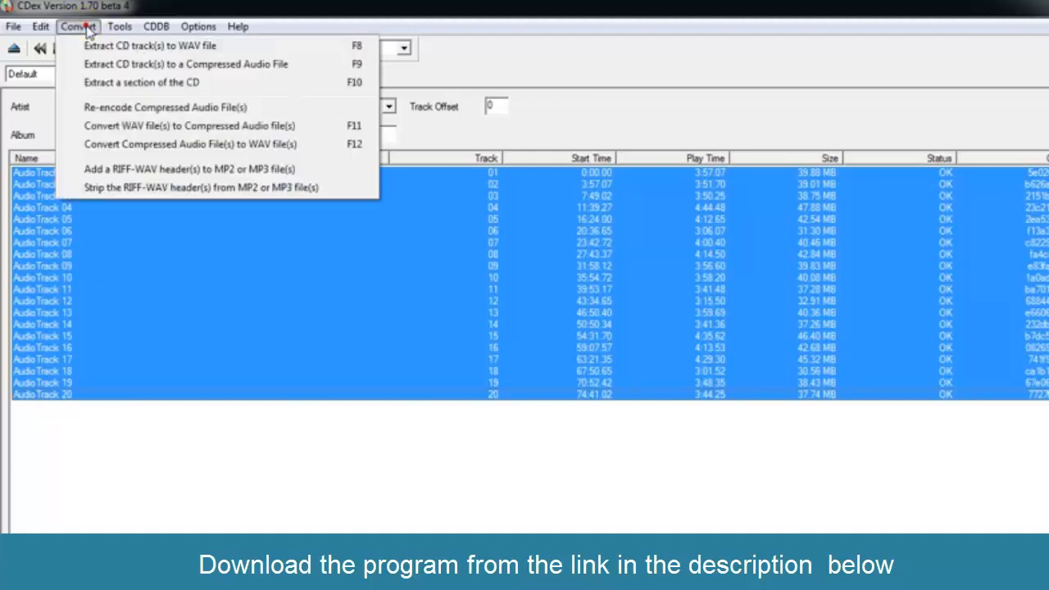
{"action": "mouse_move", "coordinate": [400, 53]}
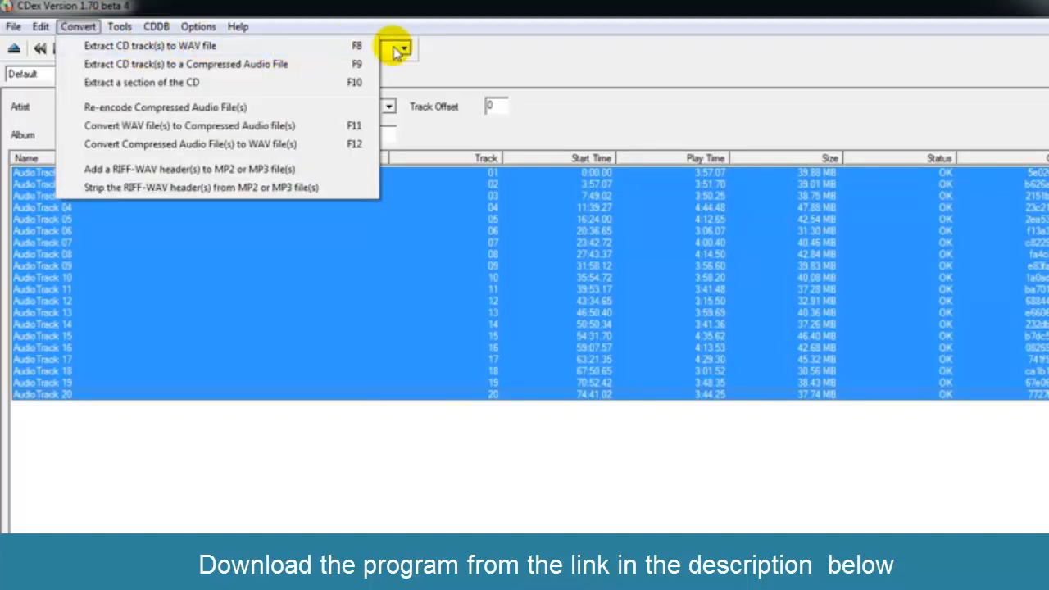
{"action": "mouse_move", "coordinate": [94, 43]}
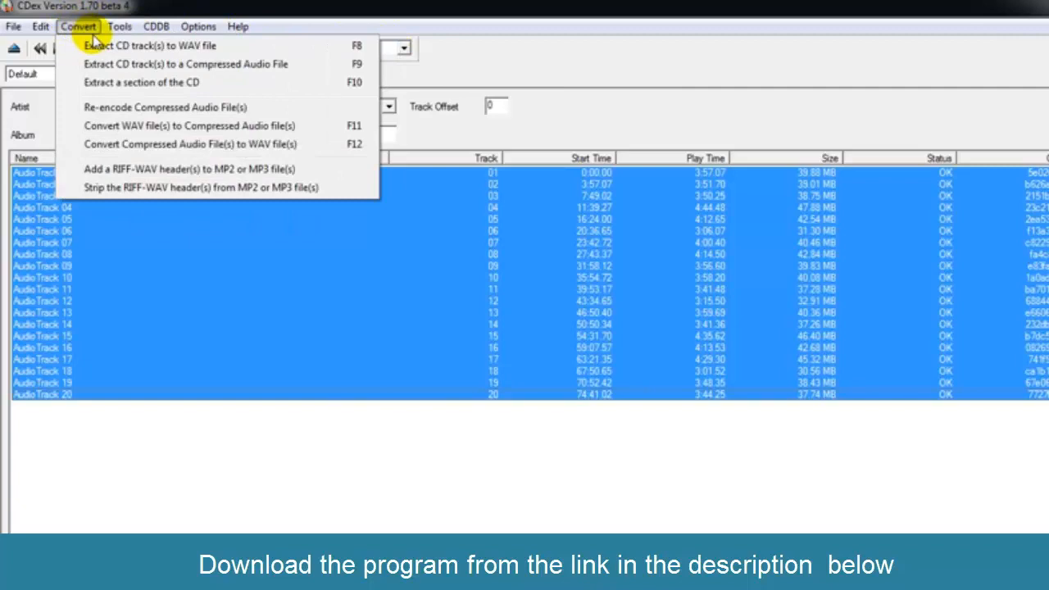
{"action": "mouse_move", "coordinate": [119, 64]}
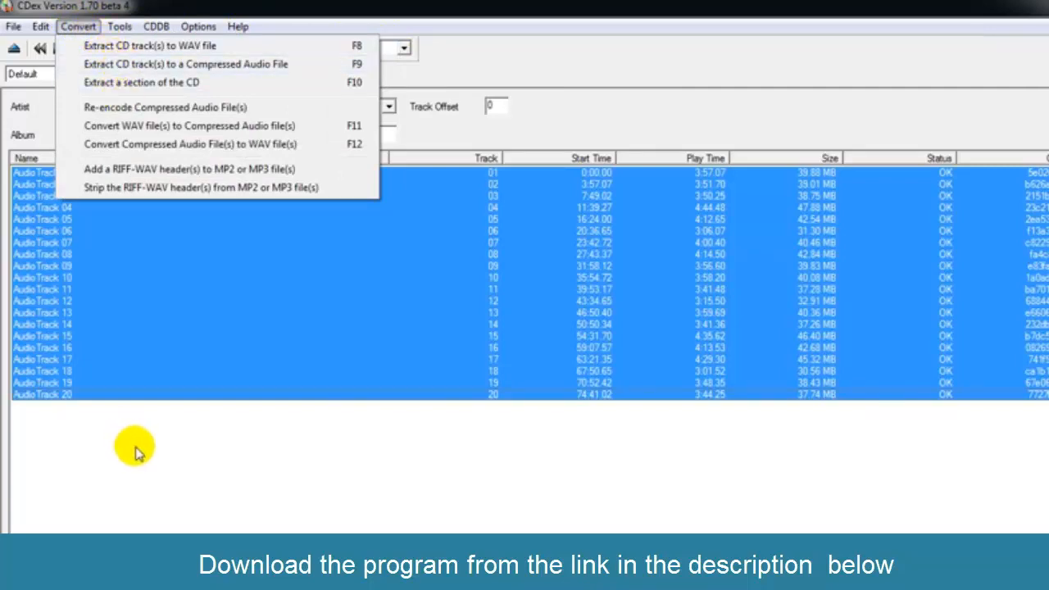
{"action": "left_click", "coordinate": [56, 172]}
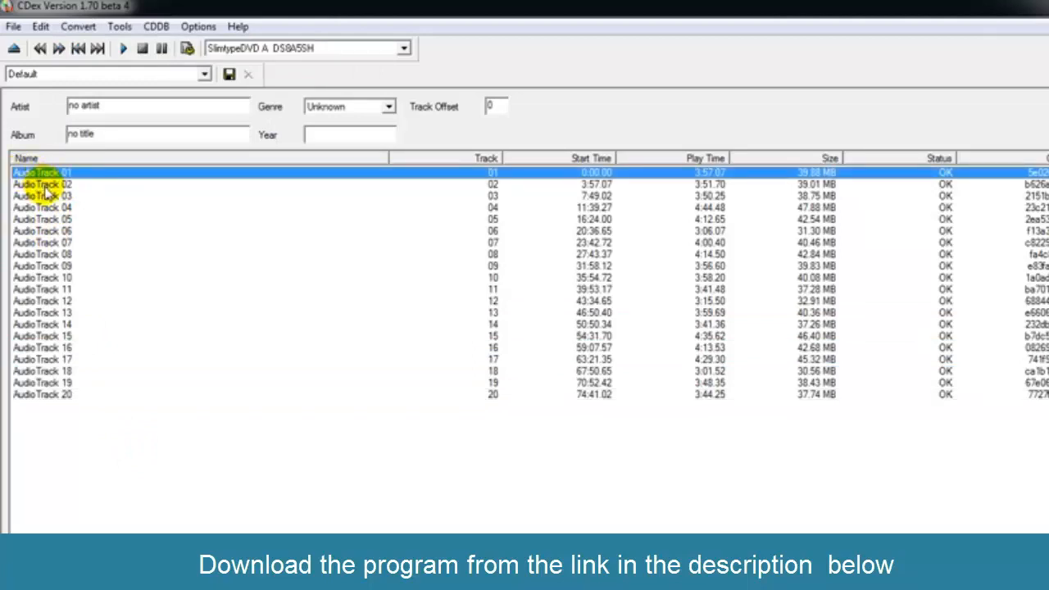
{"action": "mouse_move", "coordinate": [79, 25]}
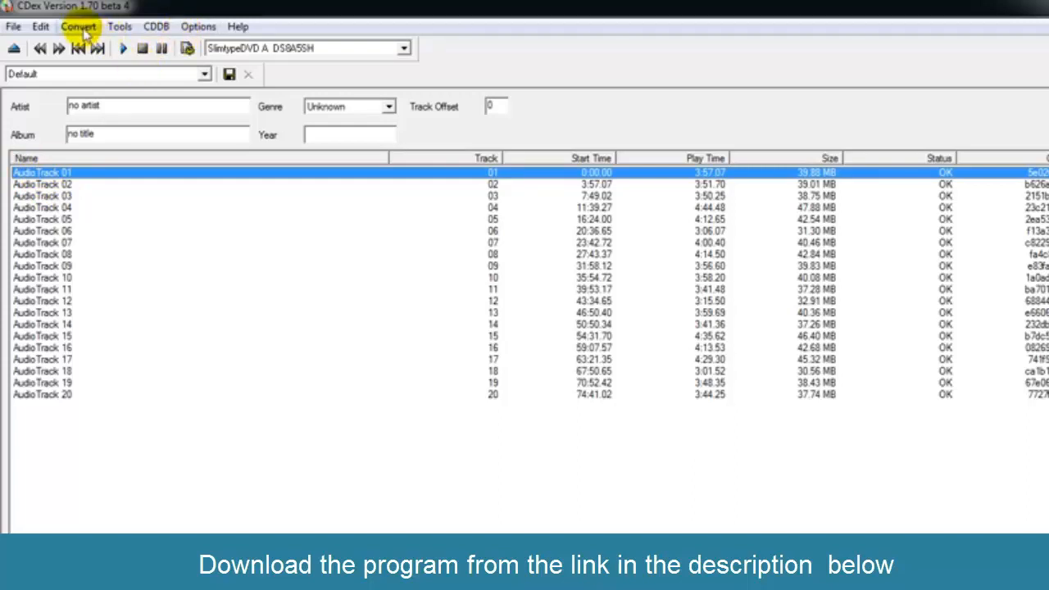
- Extract Audio Track 01 to a compressed MP3 via Convert > Extract CD track(s)
{"action": "left_click", "coordinate": [80, 25]}
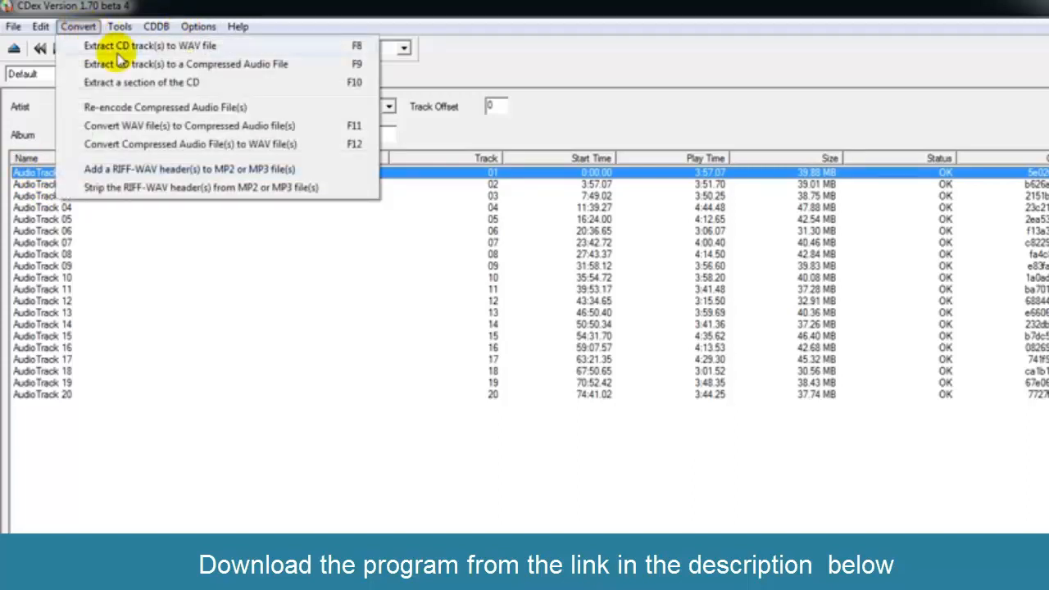
{"action": "mouse_move", "coordinate": [136, 64]}
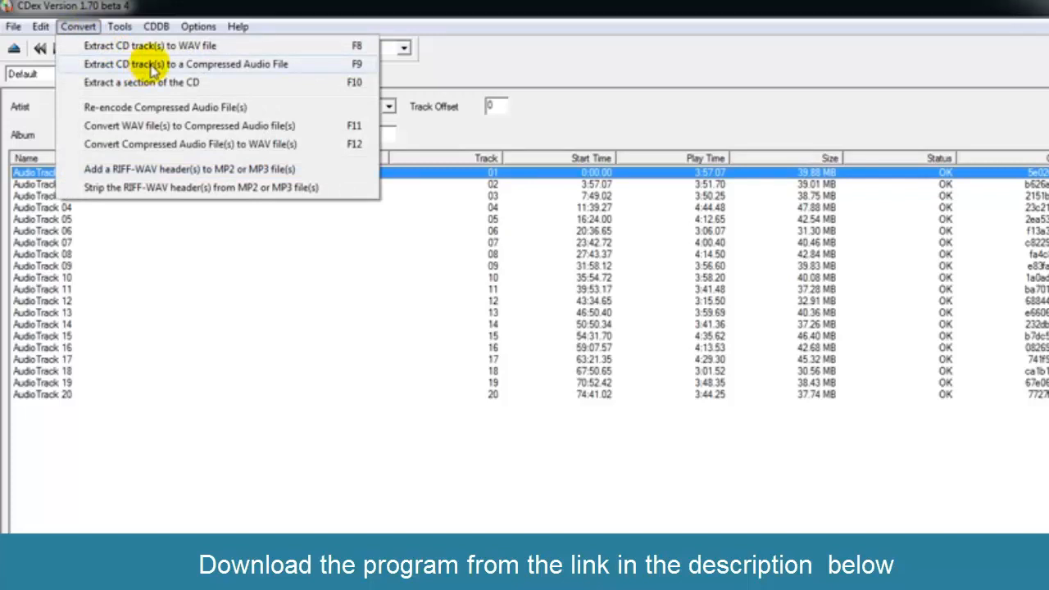
{"action": "left_click", "coordinate": [196, 64]}
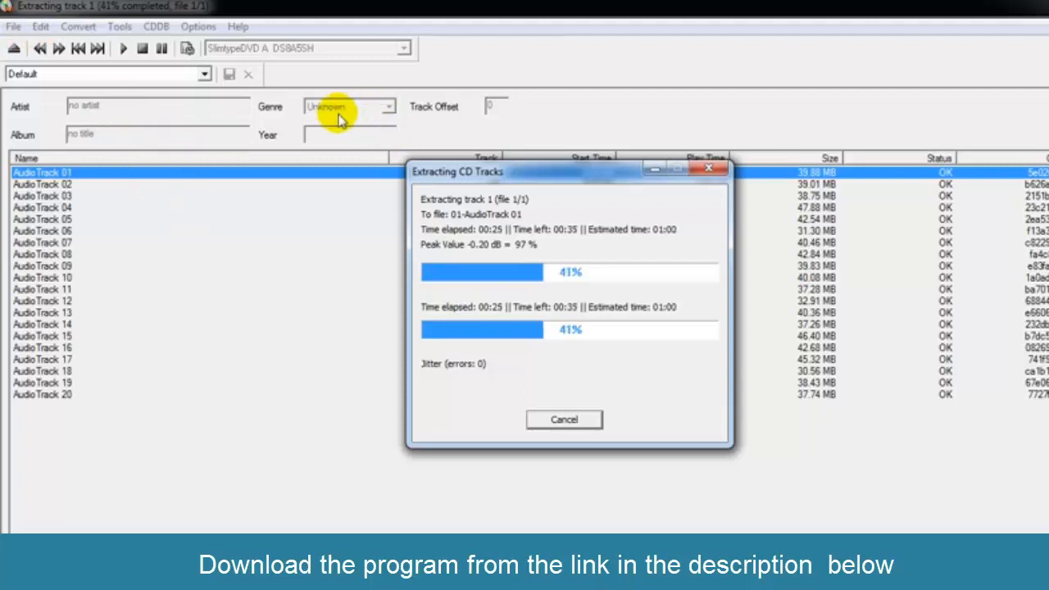
{"action": "mouse_move", "coordinate": [424, 261]}
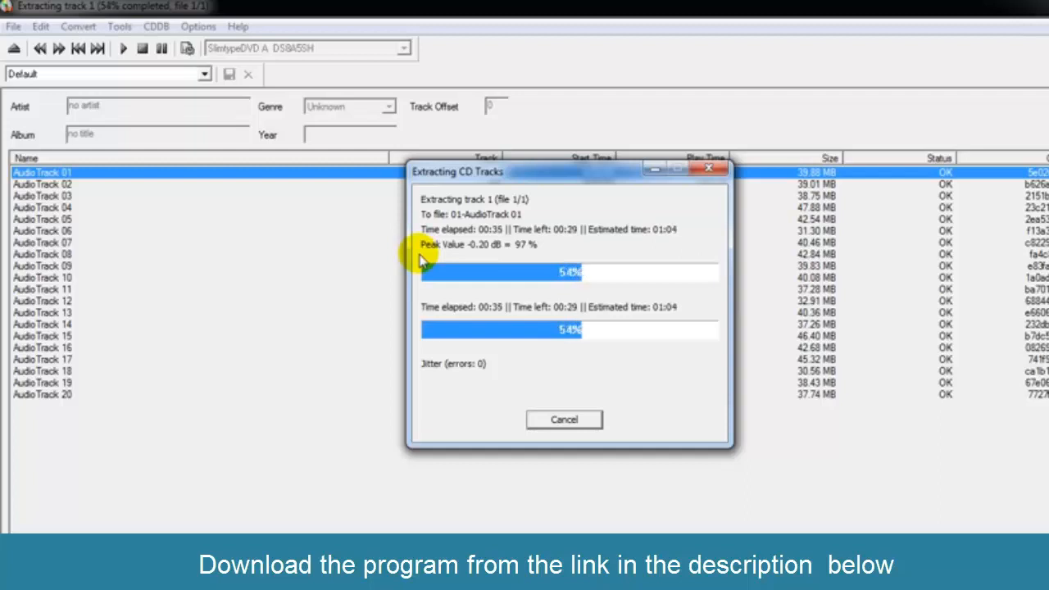
{"action": "mouse_move", "coordinate": [304, 328]}
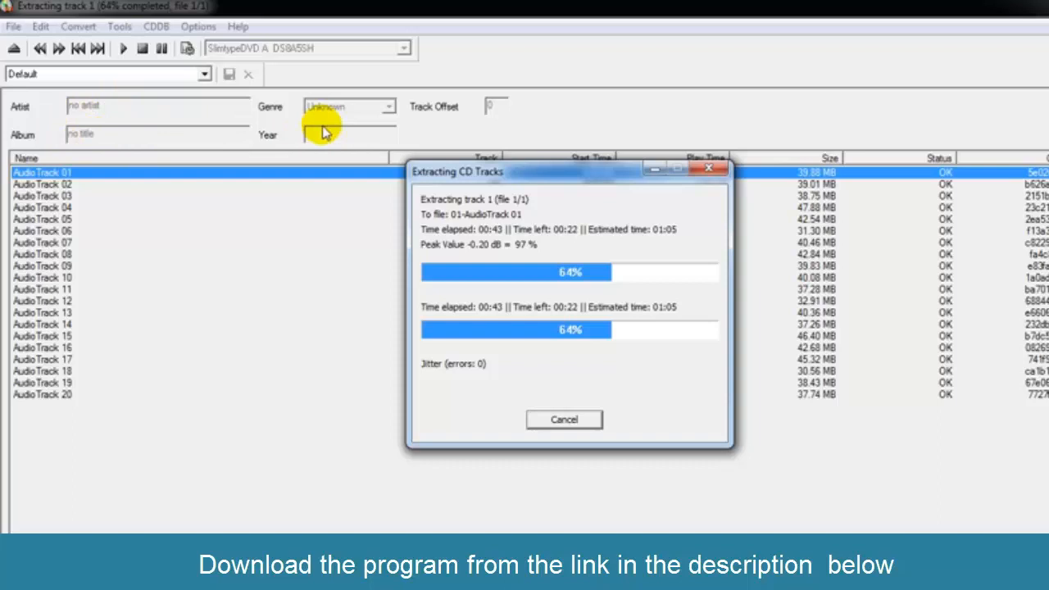
{"action": "mouse_move", "coordinate": [376, 117]}
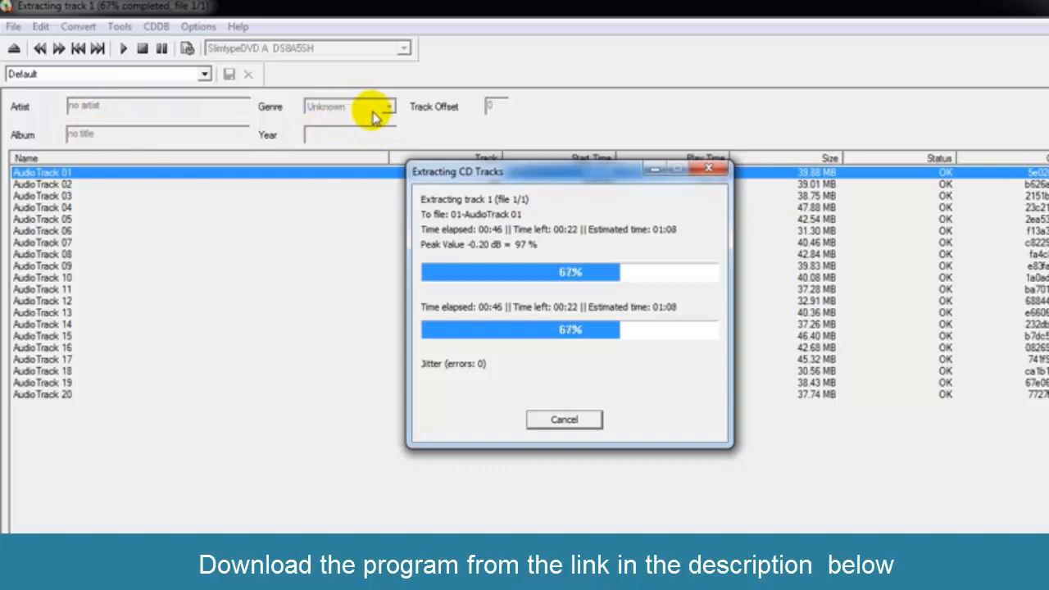
{"action": "mouse_move", "coordinate": [378, 158]}
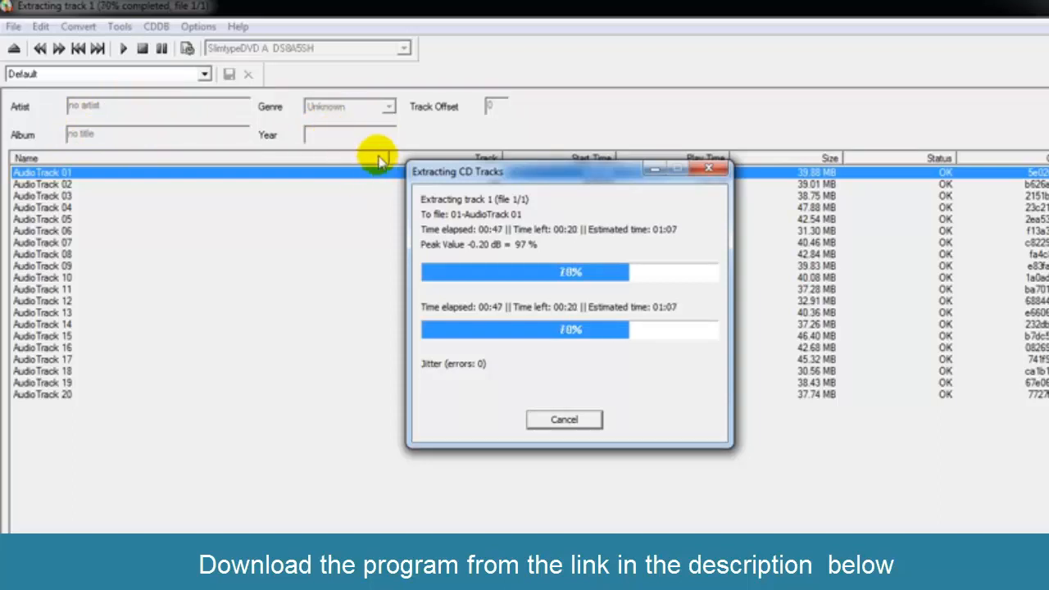
{"action": "mouse_move", "coordinate": [324, 102]}
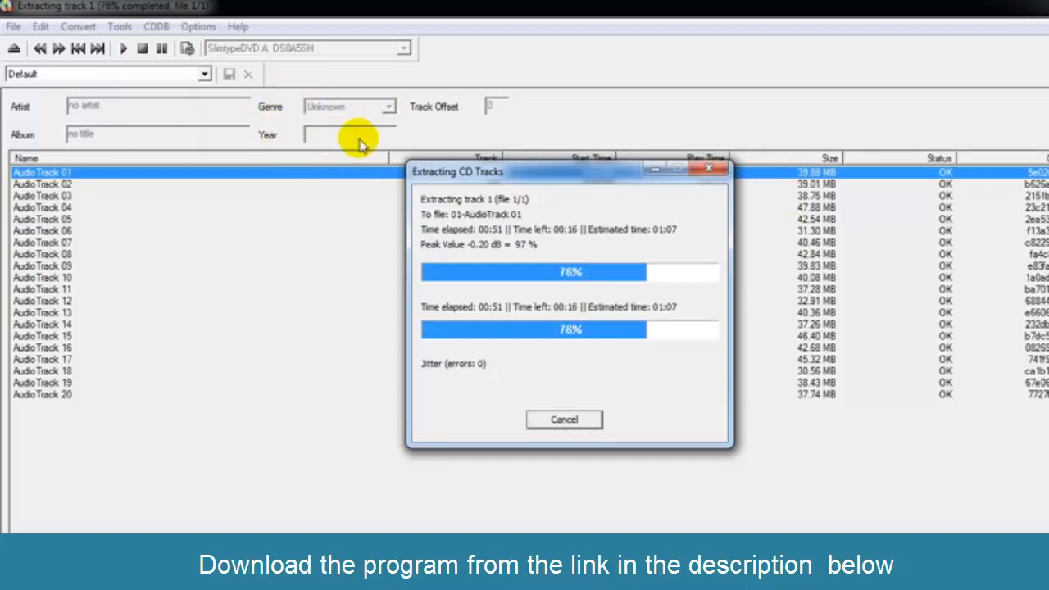
{"action": "mouse_move", "coordinate": [328, 137]}
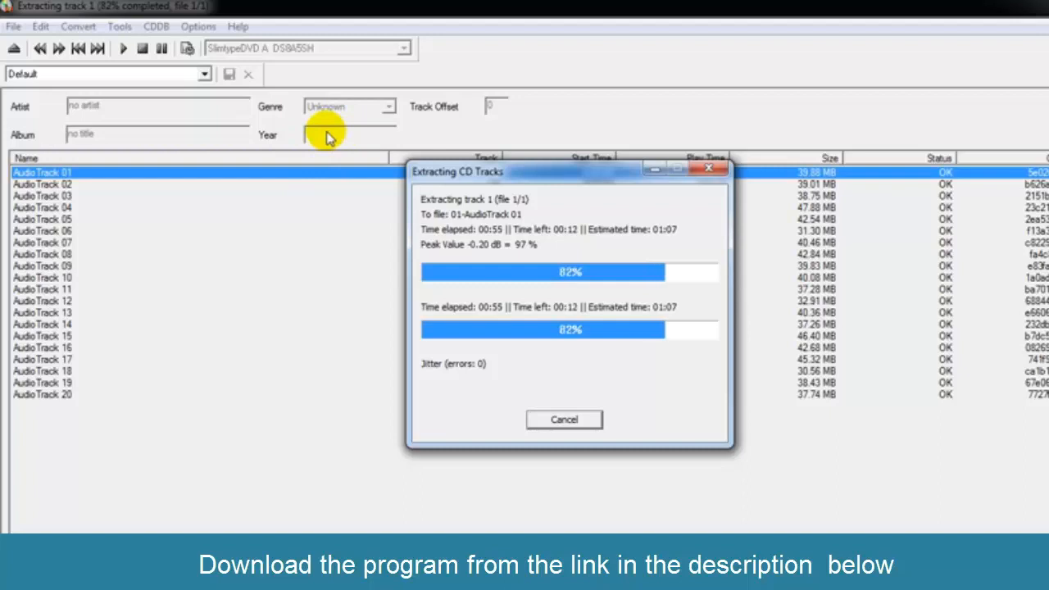
{"action": "mouse_move", "coordinate": [564, 493]}
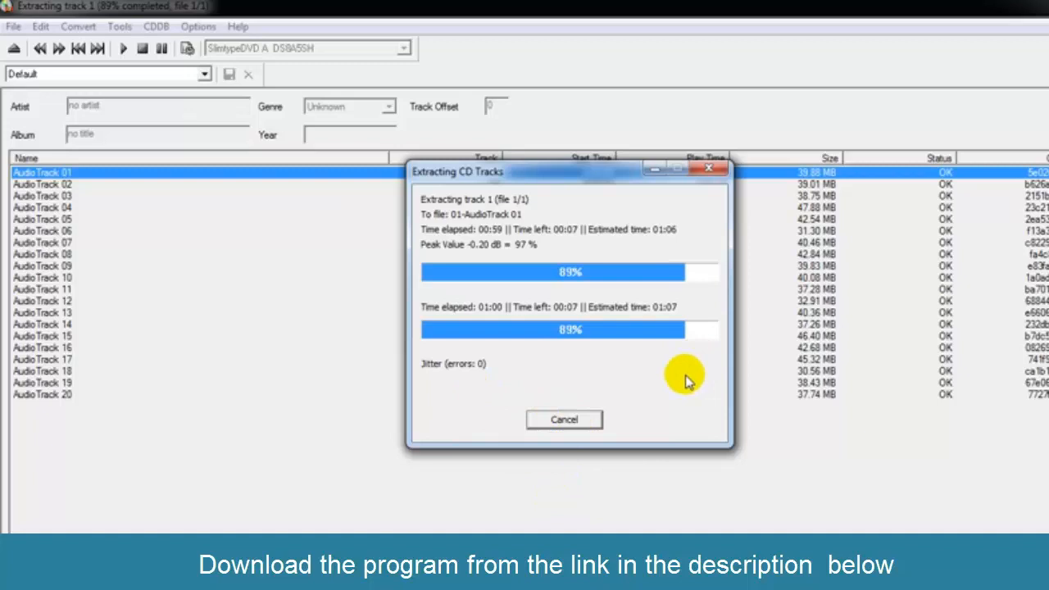
{"action": "mouse_move", "coordinate": [645, 313]}
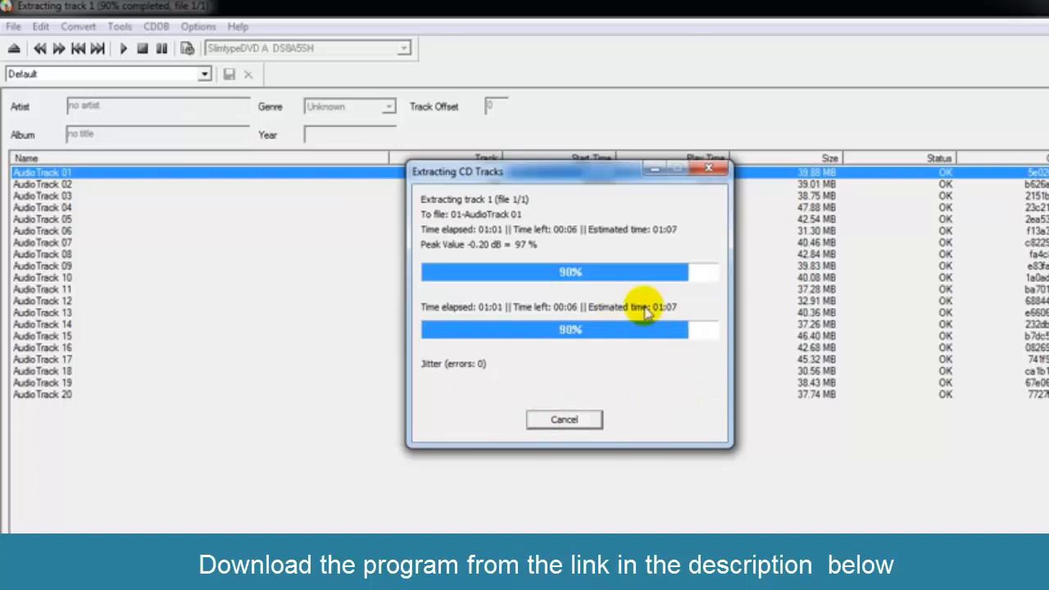
{"action": "mouse_move", "coordinate": [695, 336]}
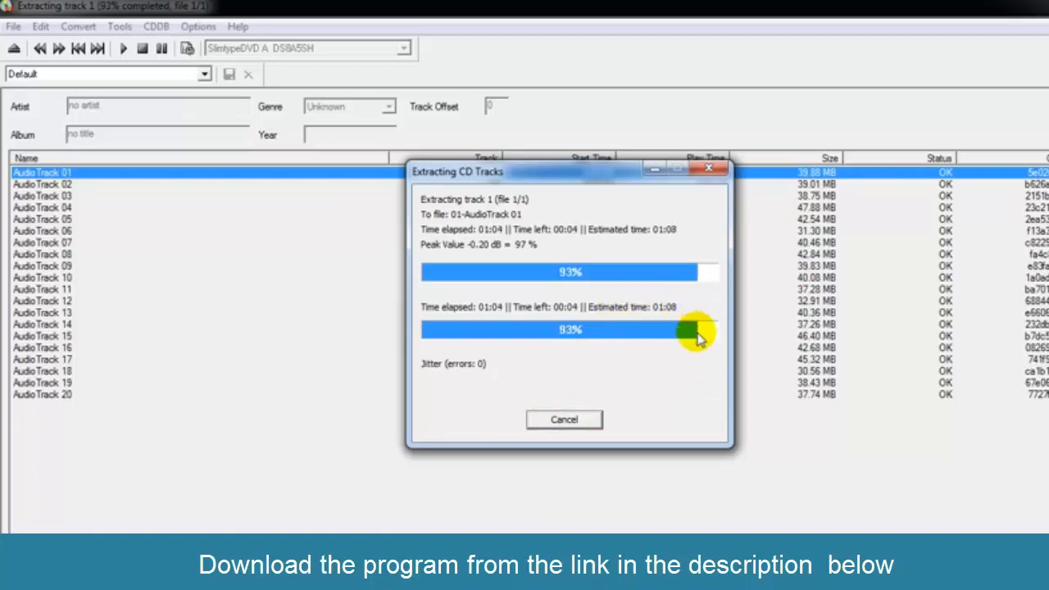
{"action": "mouse_move", "coordinate": [697, 367]}
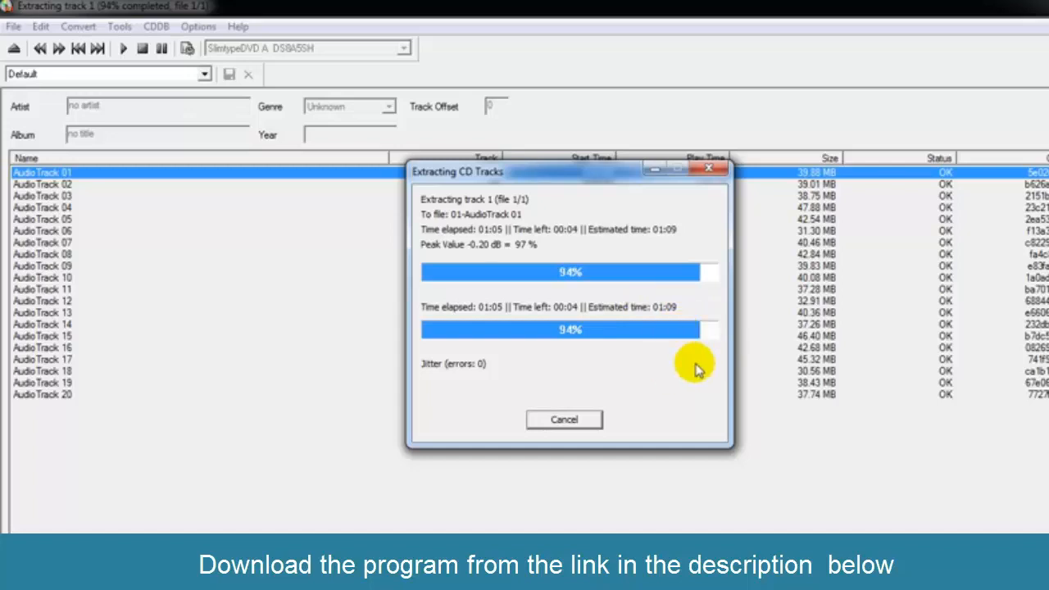
{"action": "mouse_move", "coordinate": [828, 398]}
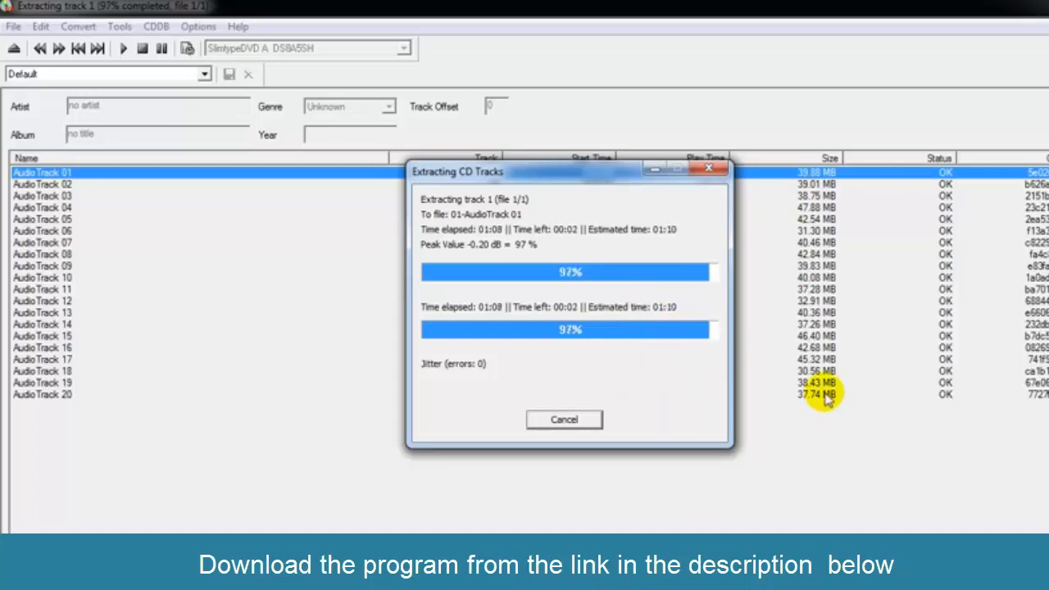
{"action": "mouse_move", "coordinate": [702, 385]}
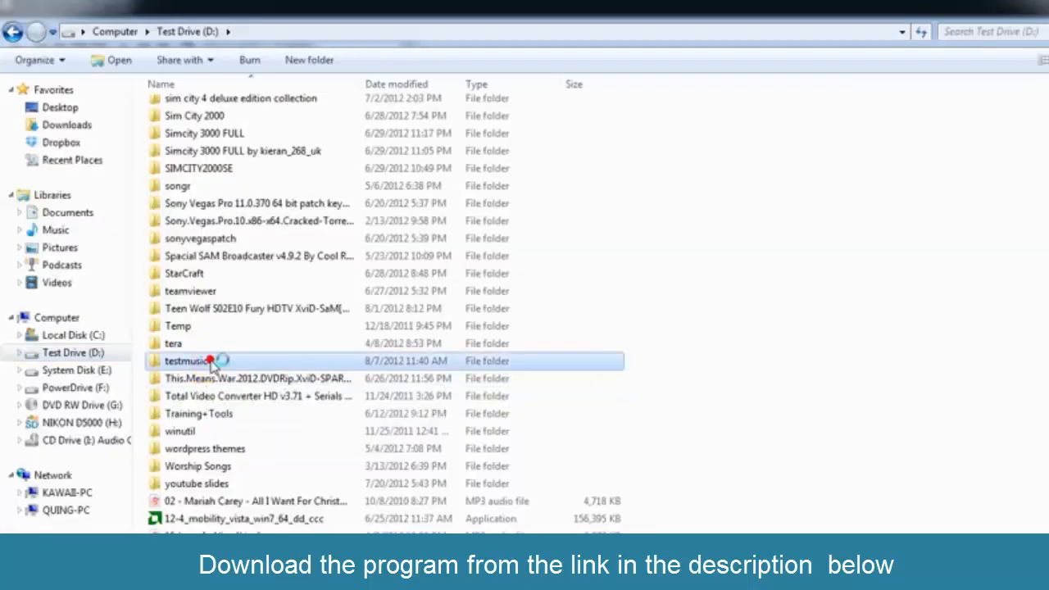
- Browse to D:\testmusic\no artist\no title and right-click 01-AudioTrack 01 for its actions
{"action": "double_click", "coordinate": [188, 361]}
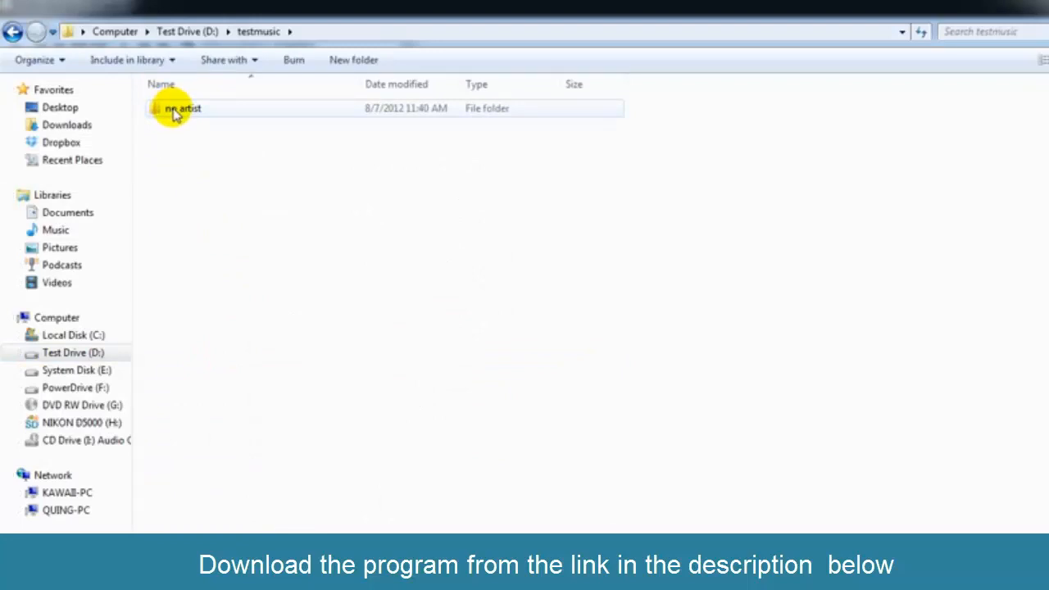
{"action": "double_click", "coordinate": [176, 109]}
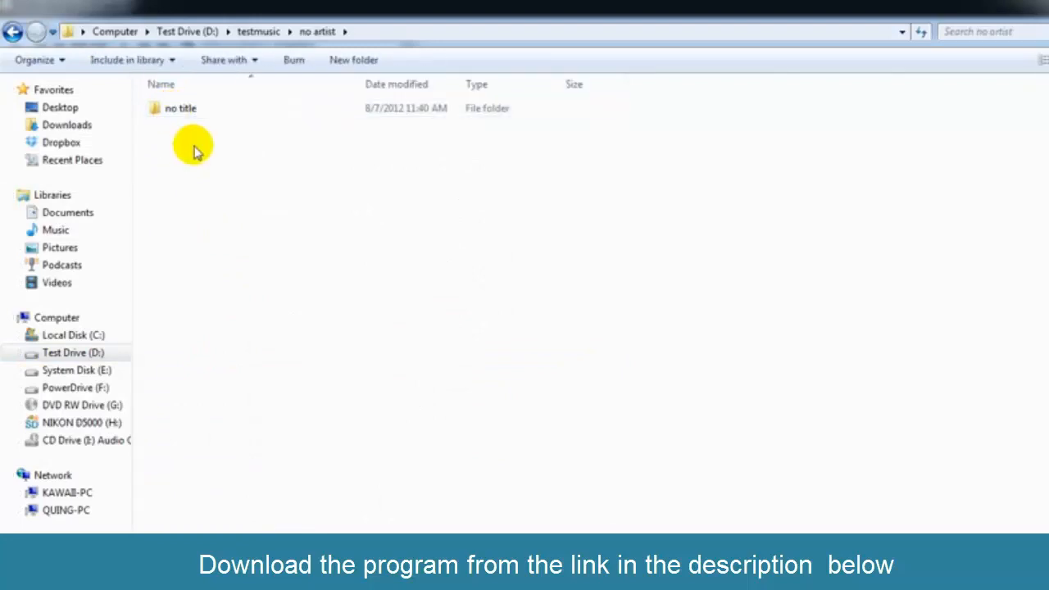
{"action": "left_click", "coordinate": [181, 108]}
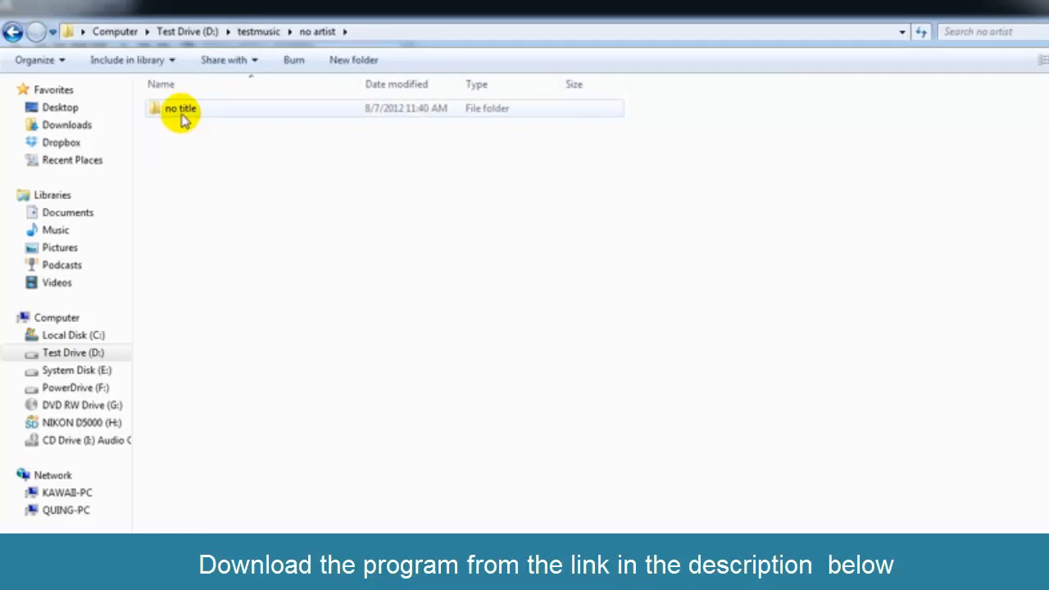
{"action": "double_click", "coordinate": [179, 108]}
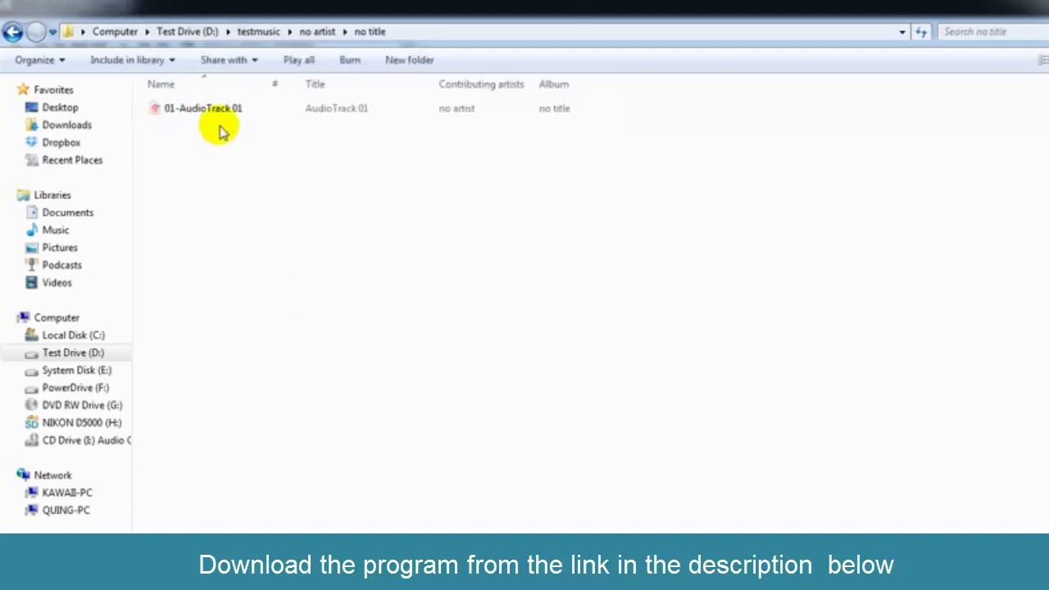
{"action": "right_click", "coordinate": [203, 107]}
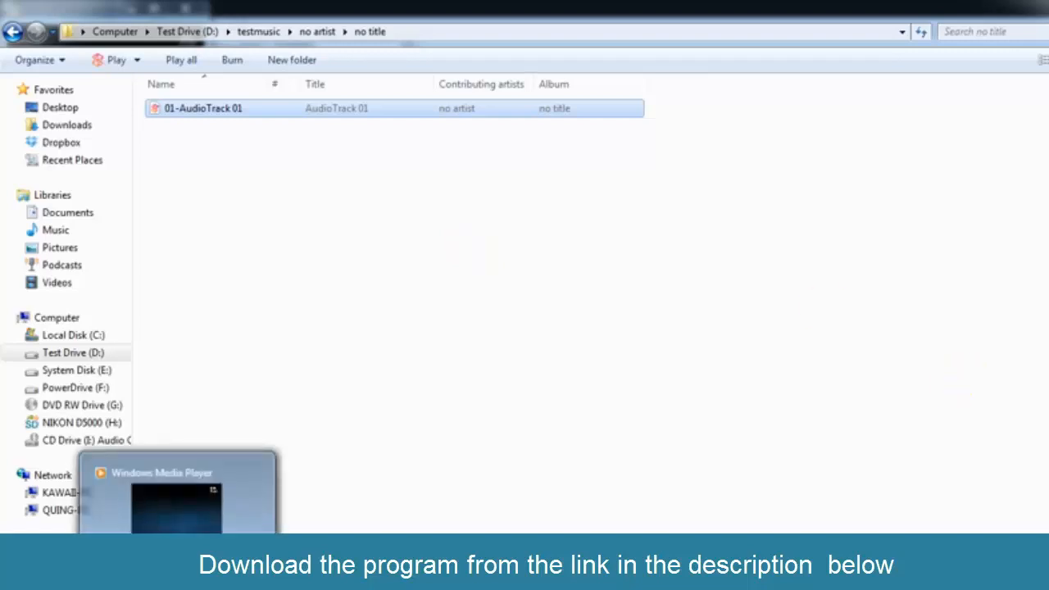
- Play 01-AudioTrack 01 in Windows Media Player to confirm the ripped MP3 works
{"action": "double_click", "coordinate": [203, 107]}
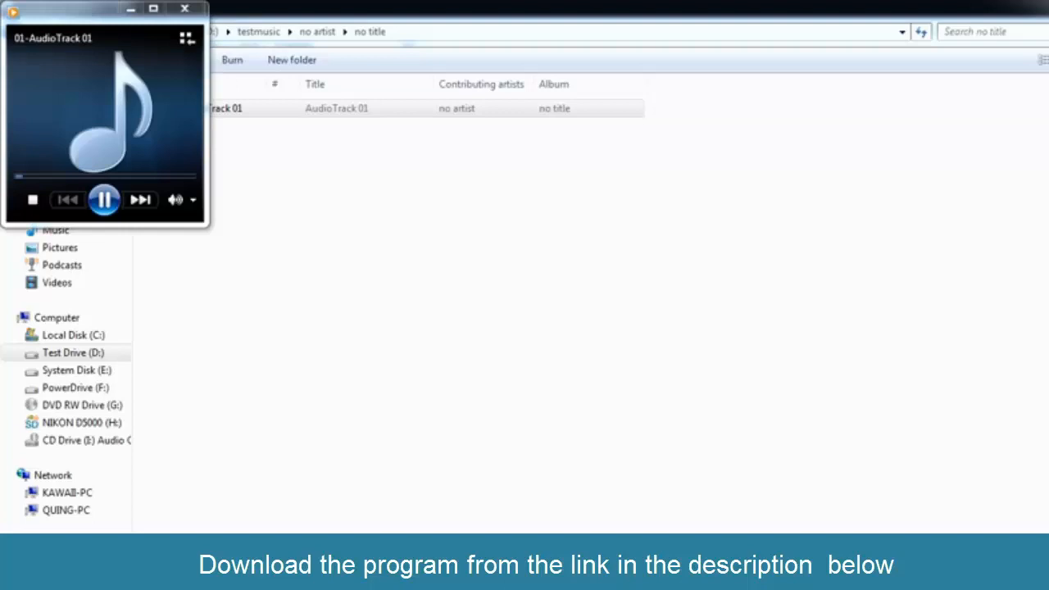
{"action": "mouse_move", "coordinate": [185, 14]}
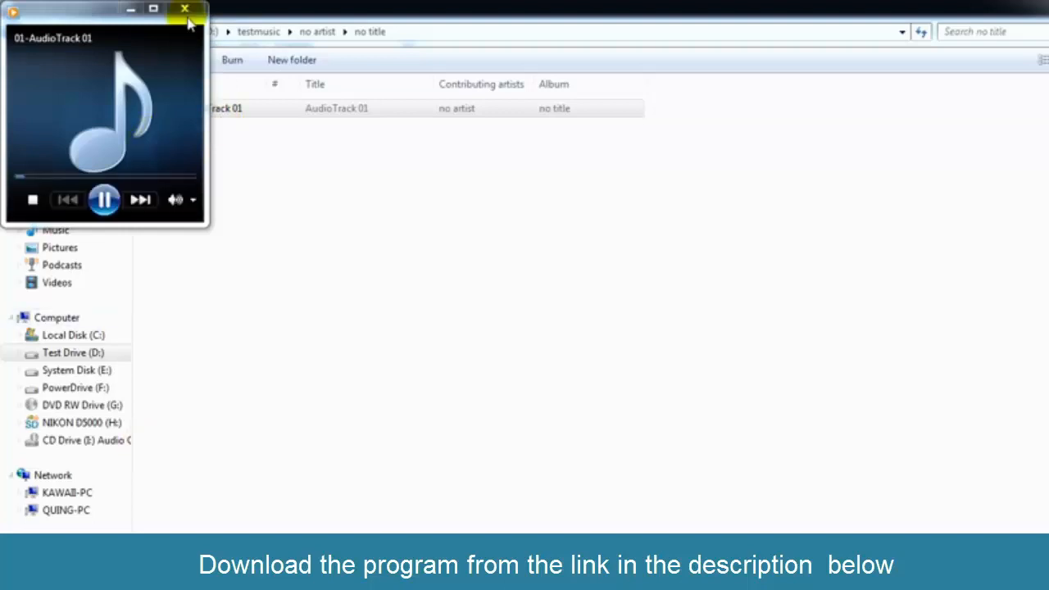